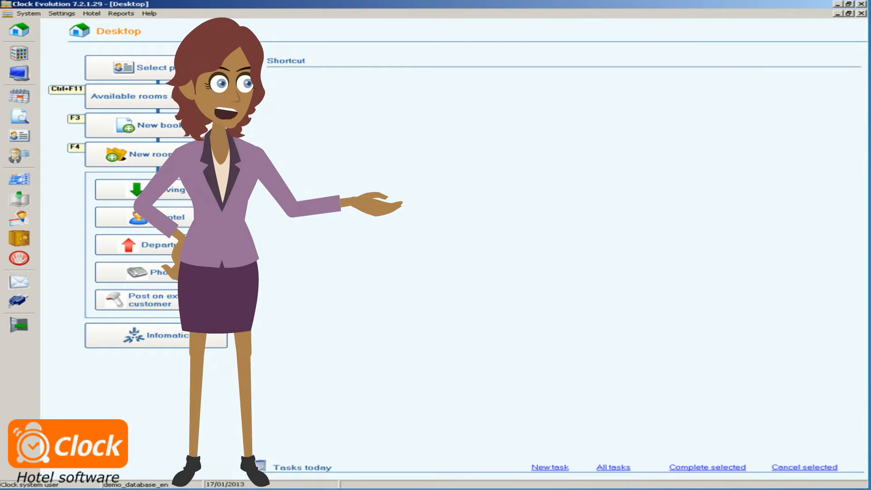
Show the balance of account 175 for reservation 121, listing +780 GBP unpaid services.
click(144, 217)
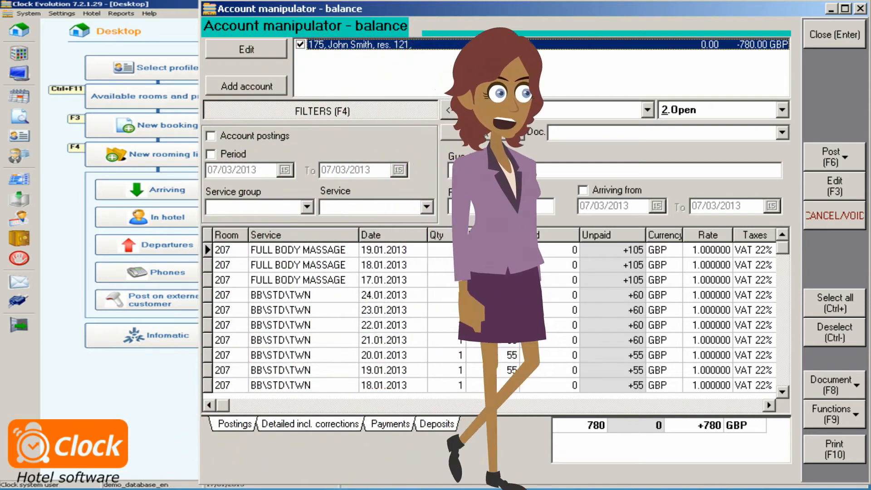
Add account 187 (res. 131) to the balance, then return to the departures booking list.
click(833, 34)
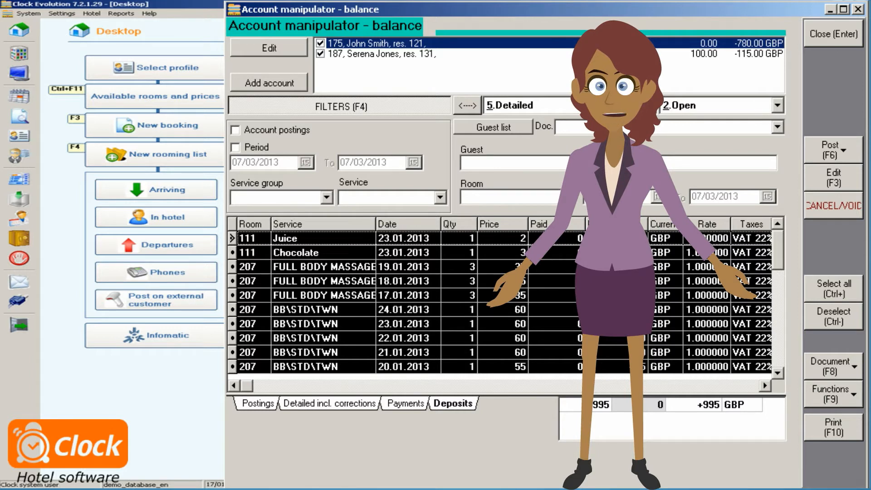
click(833, 33)
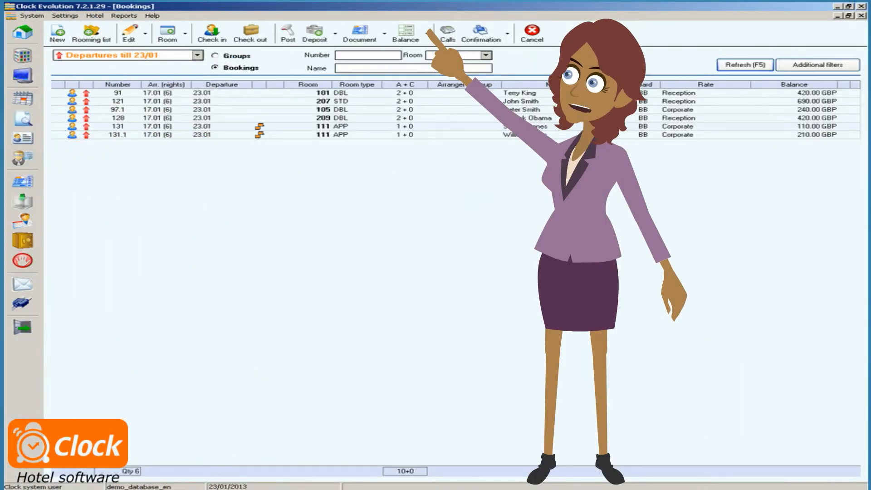
Bring up the Print dialog with document and invoice report forms for a departing booking.
click(405, 34)
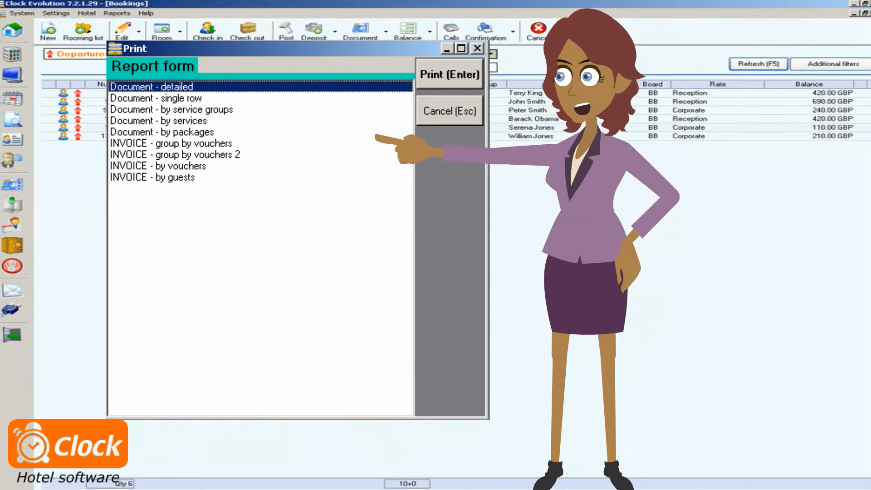
click(449, 73)
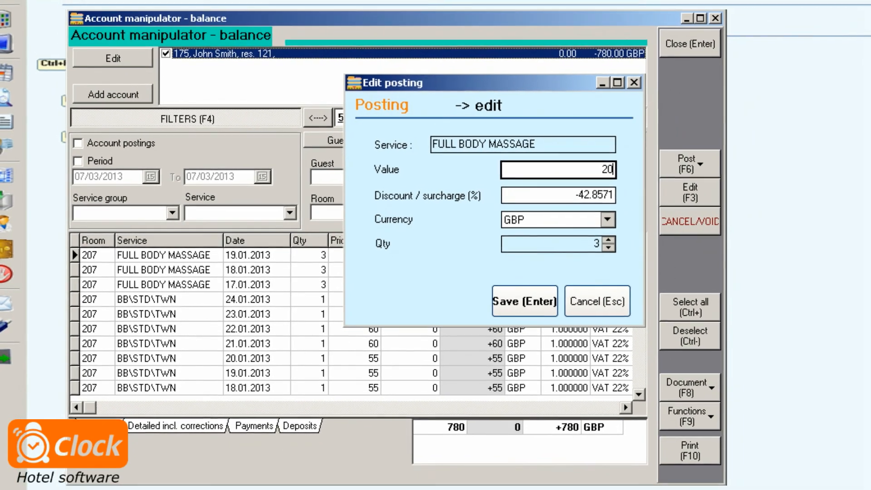
Discard the massage posting edits and close the account balance back to the desktop.
click(523, 301)
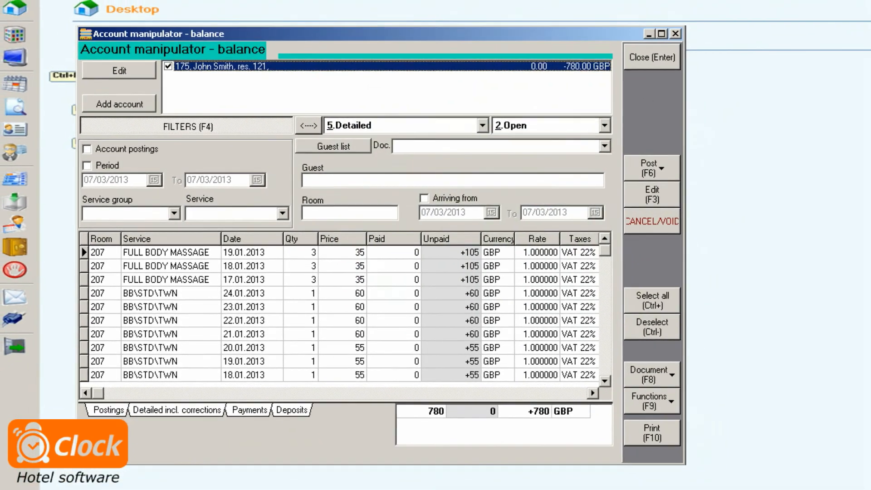
click(651, 57)
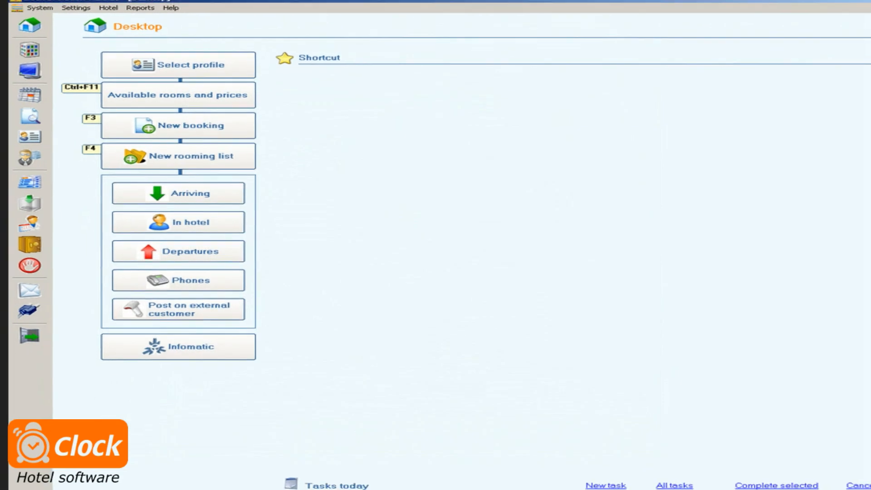